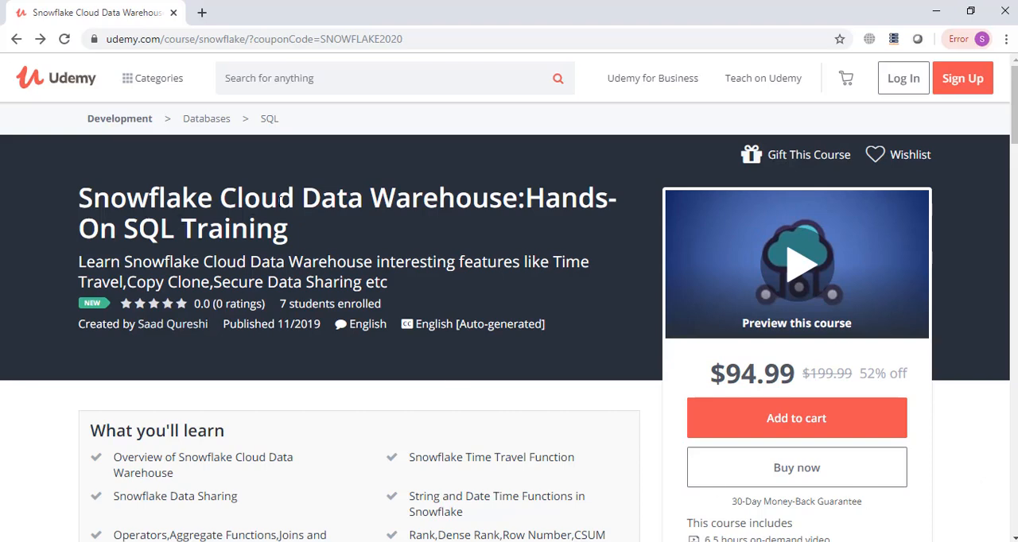
mouse_move(428, 201)
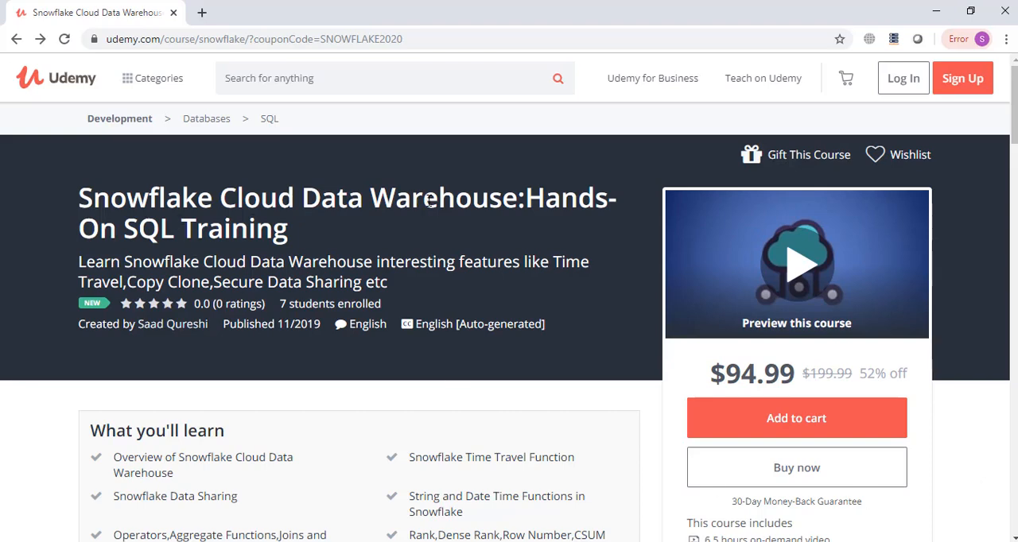
mouse_move(451, 286)
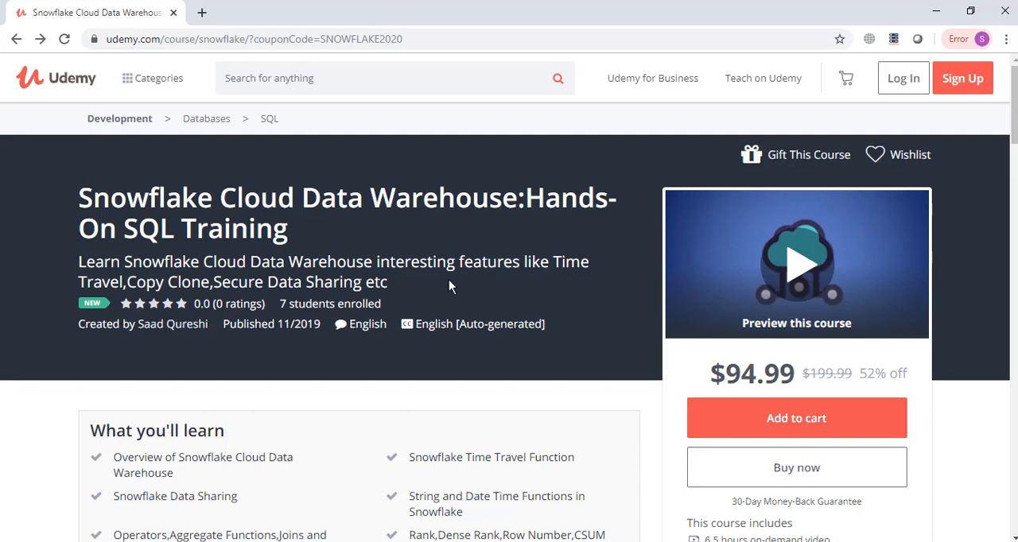
- Scroll to Course content and collapse the Loading Data from Multiple Sources section
scroll("down", 3)
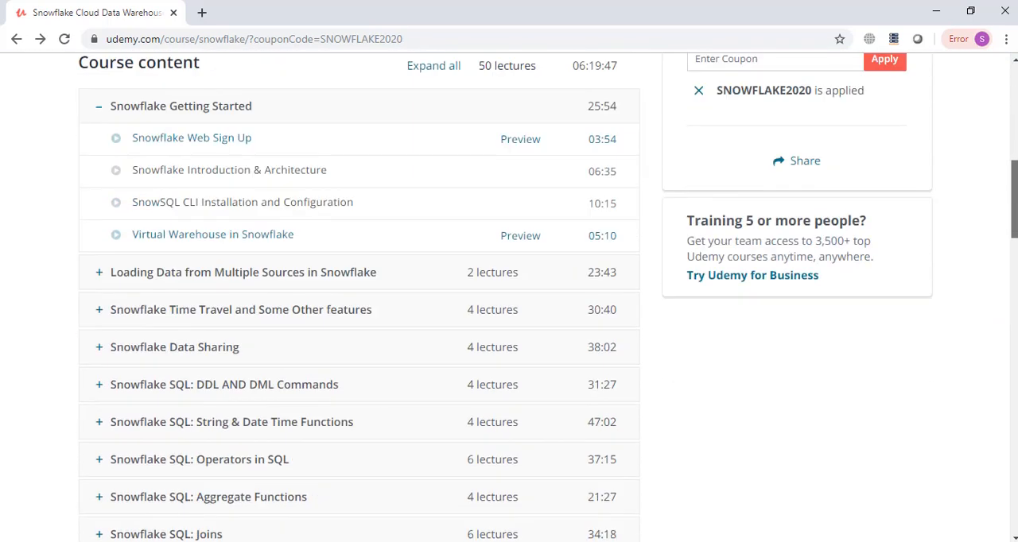
mouse_move(246, 184)
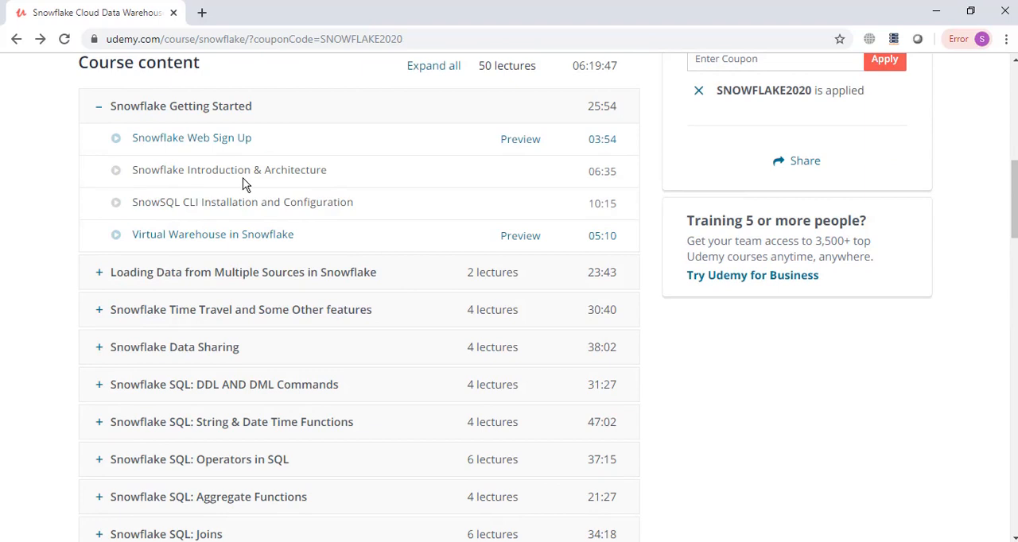
mouse_move(342, 117)
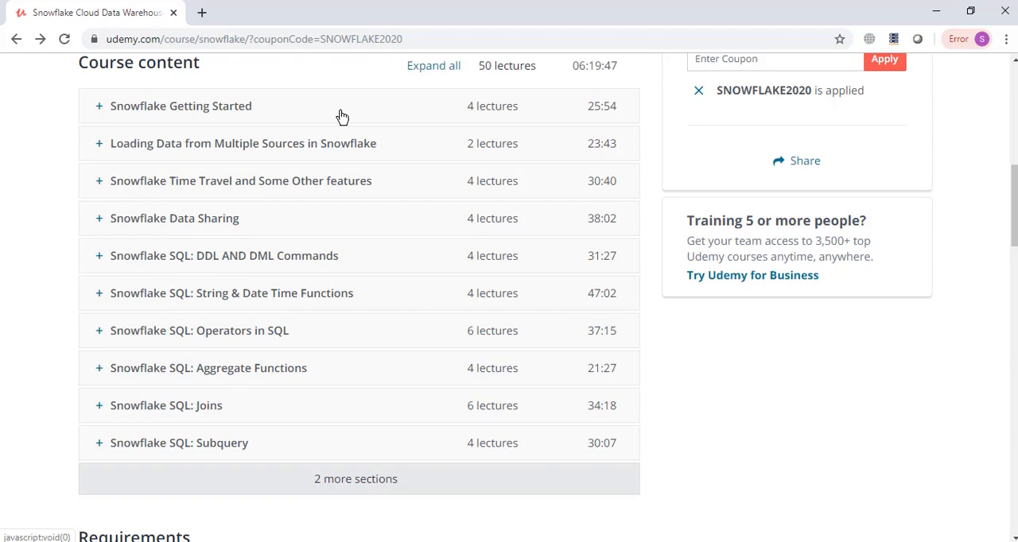
mouse_move(266, 195)
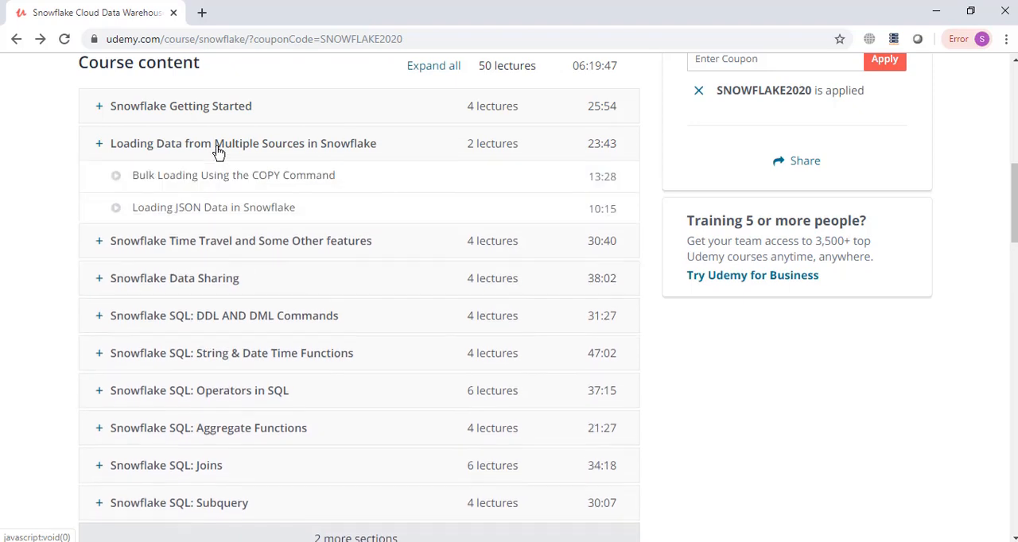
left_click(242, 143)
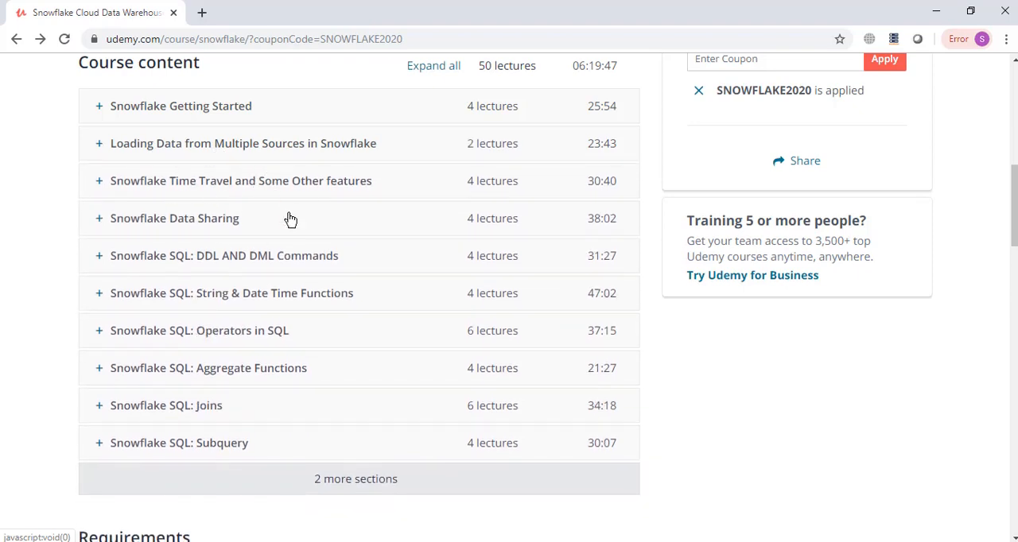
mouse_move(249, 332)
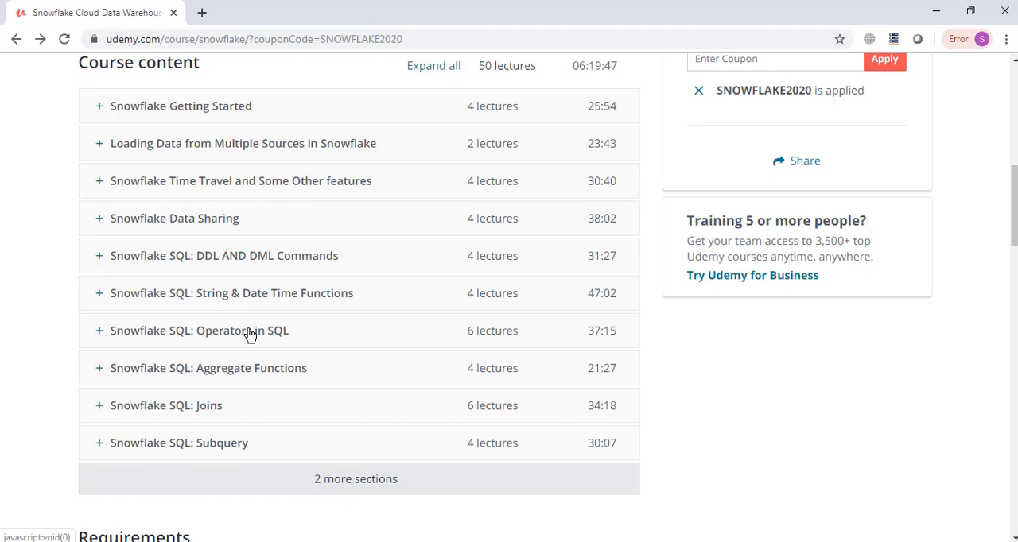
mouse_move(325, 276)
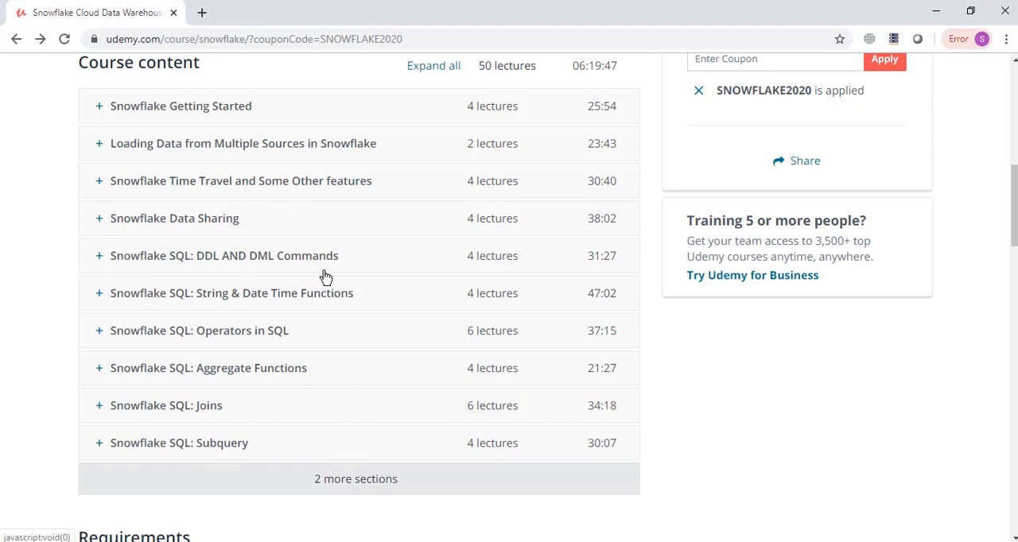
mouse_move(346, 308)
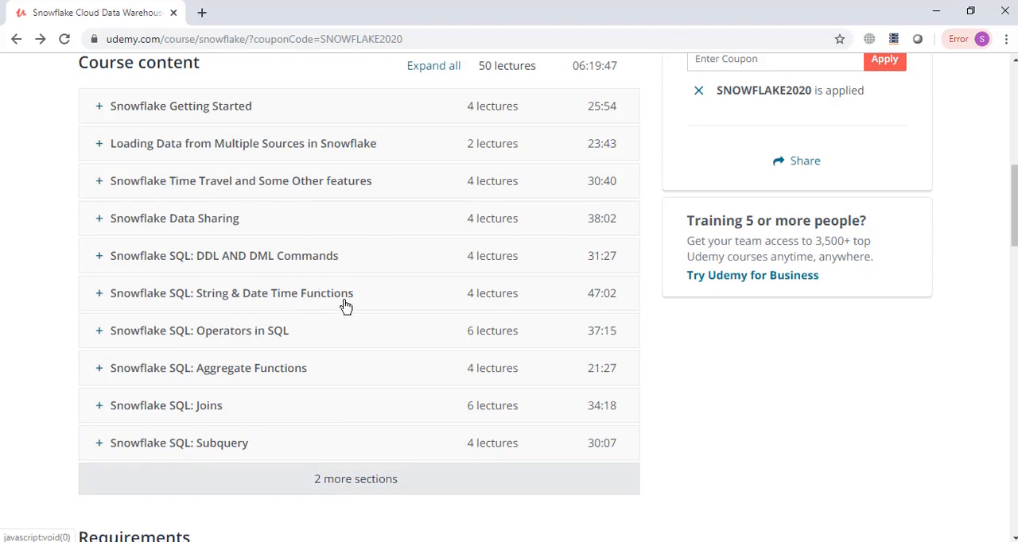
mouse_move(291, 348)
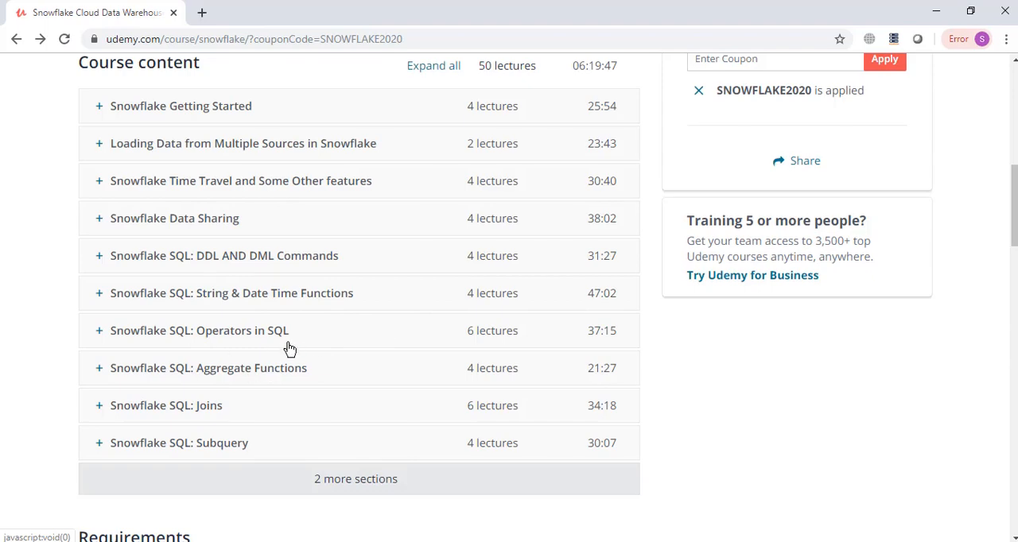
mouse_move(270, 465)
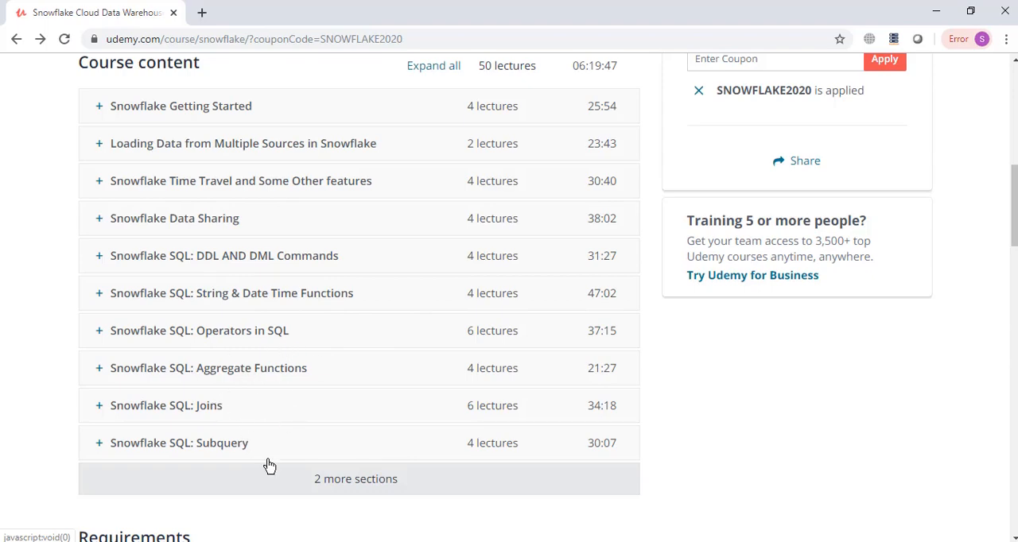
- Scroll to the last sections and expand Advanced Concepts to show its lectures
scroll("down", 3)
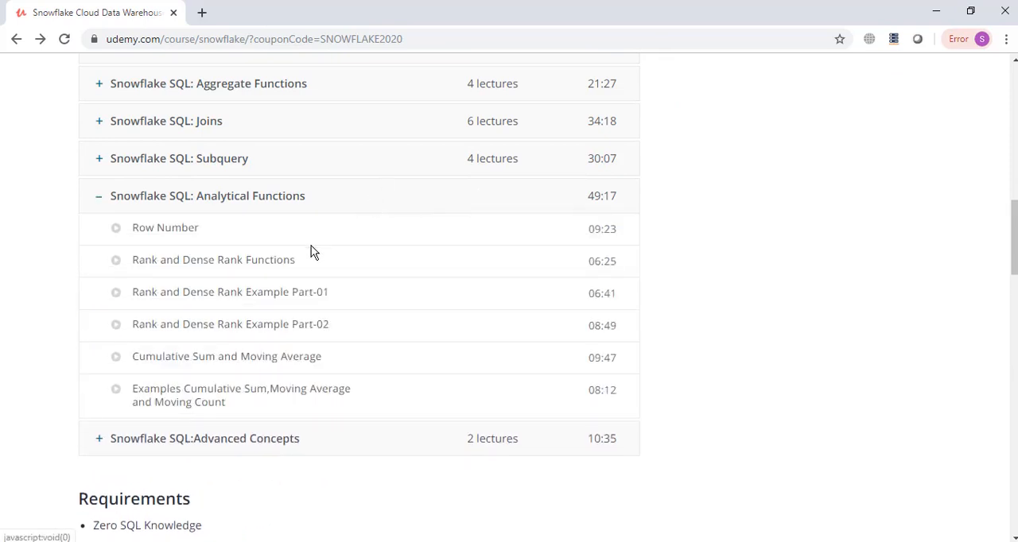
mouse_move(247, 374)
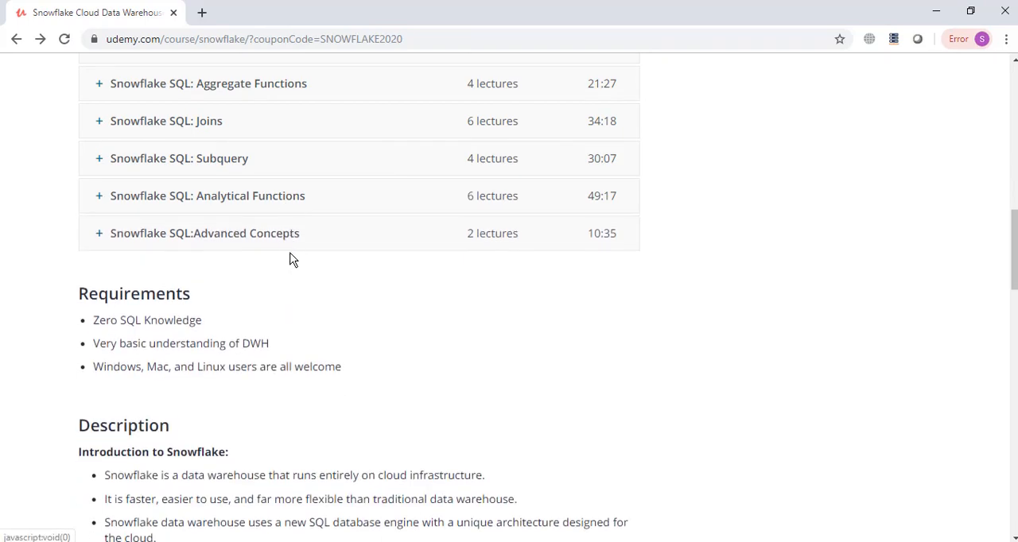
left_click(204, 233)
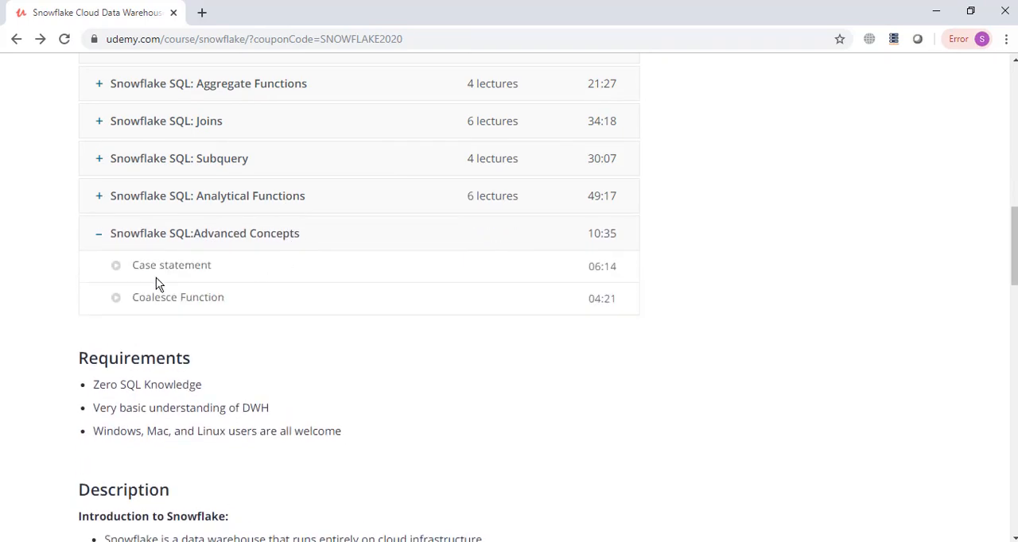
mouse_move(225, 303)
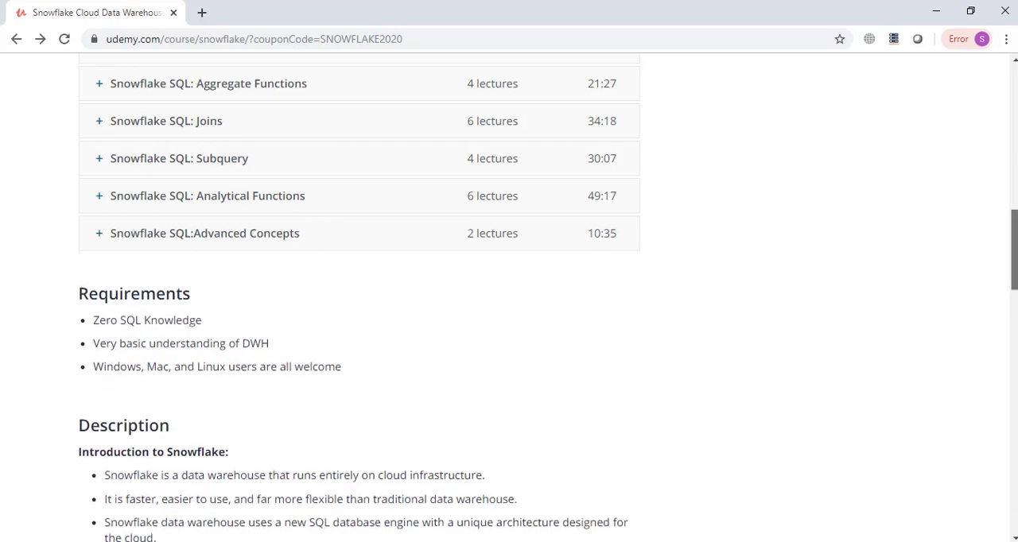
- Return to the page top and select the coupon URL in the address bar
scroll("up", 3)
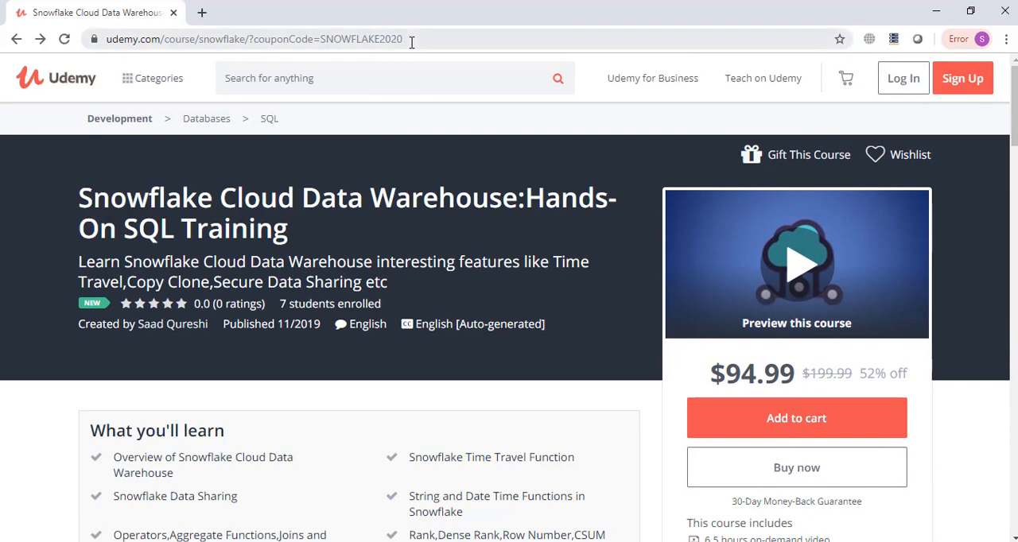
left_click(253, 39)
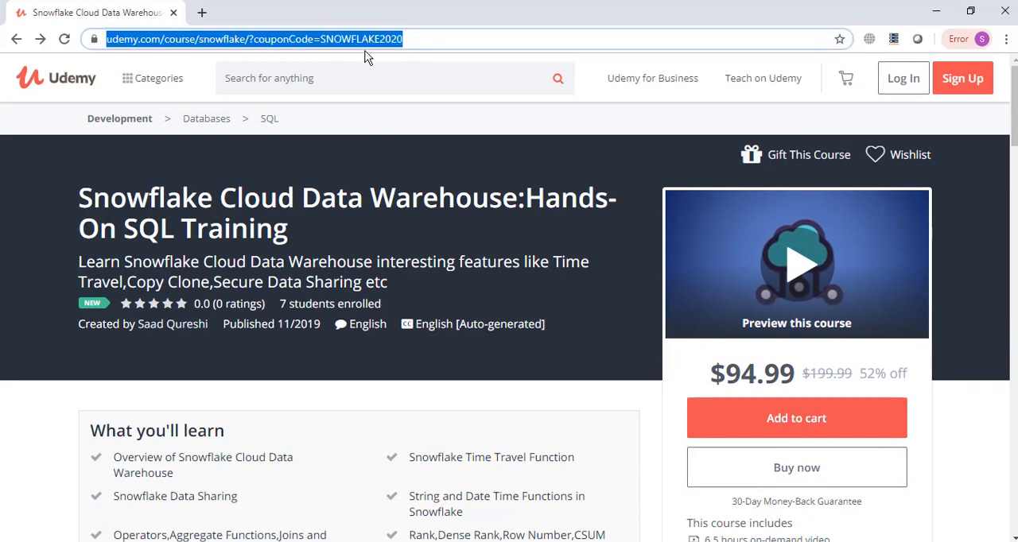
mouse_move(332, 186)
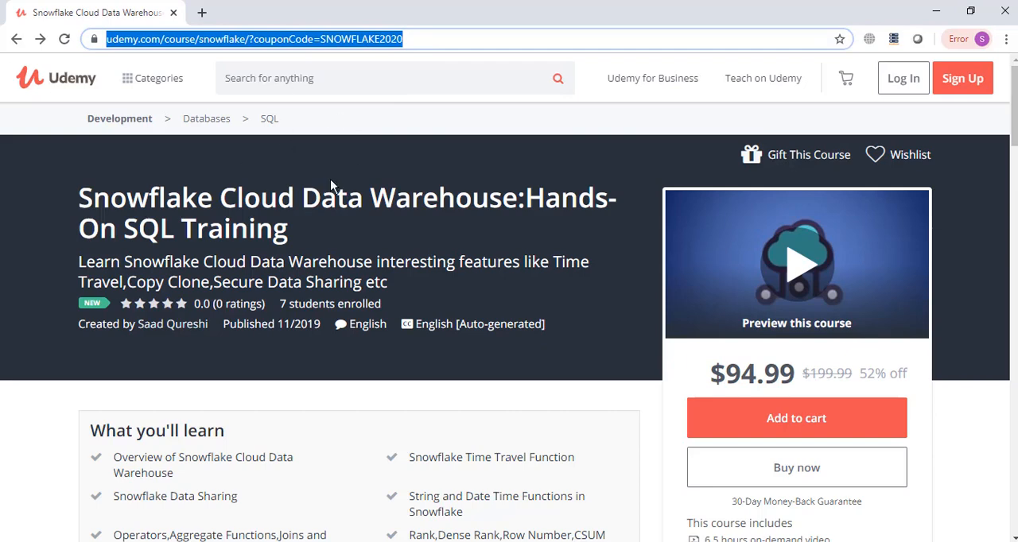